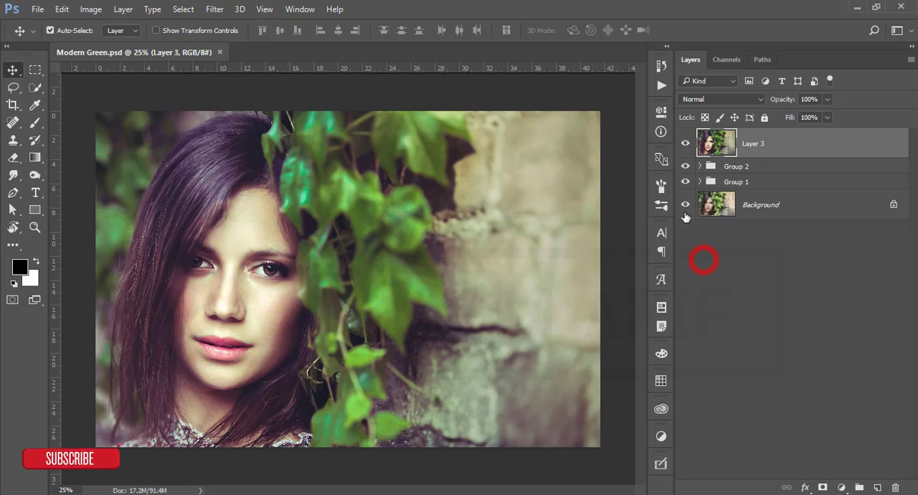
# - Hide and re-show the edited layers to compare the grade with the original
pyautogui.click(685, 143)
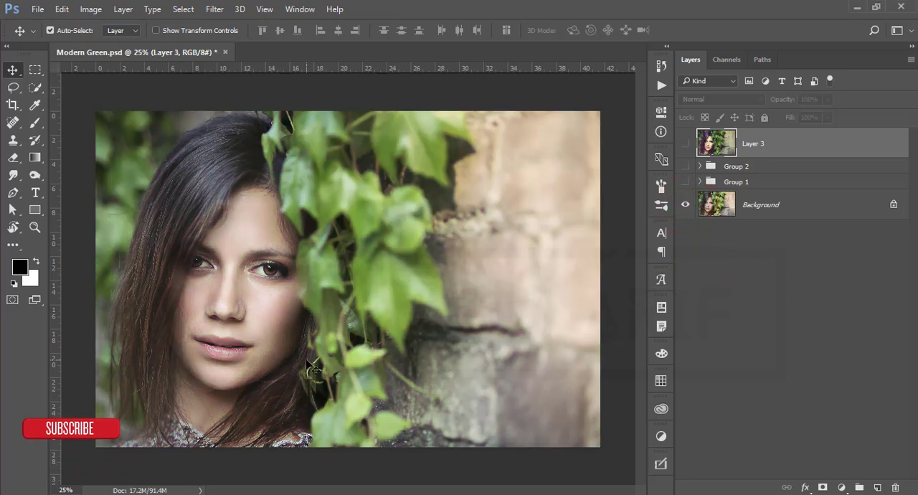
pyautogui.click(685, 203)
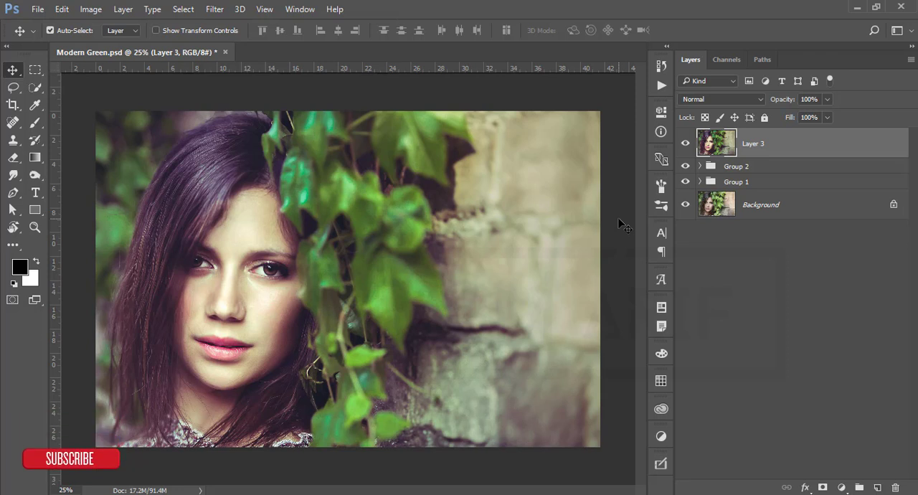
pyautogui.moveTo(351, 126)
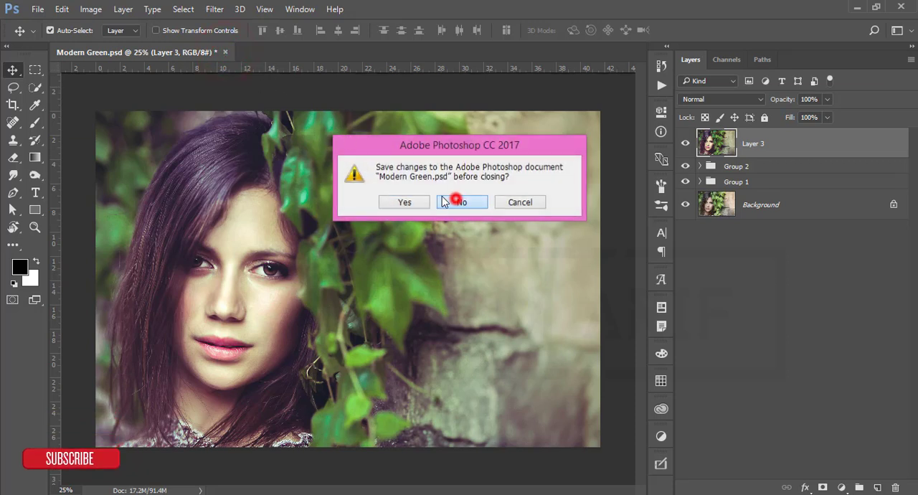
# - Discard changes, open 847458.jpg and duplicate its Background layer with Ctrl+J
pyautogui.click(462, 201)
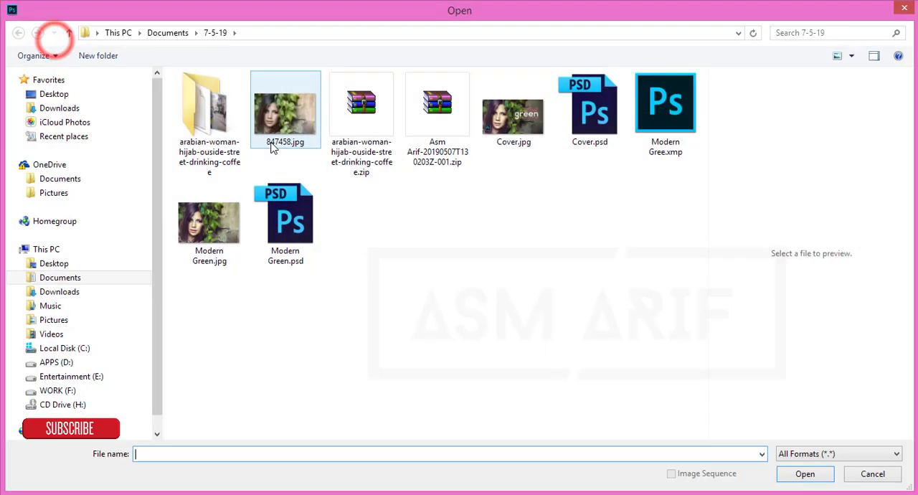
pyautogui.click(872, 473)
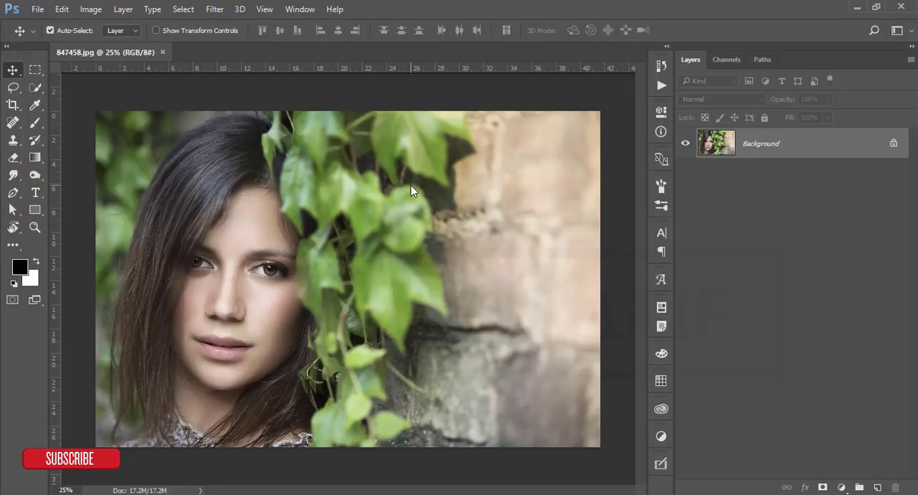
pyautogui.moveTo(341, 286)
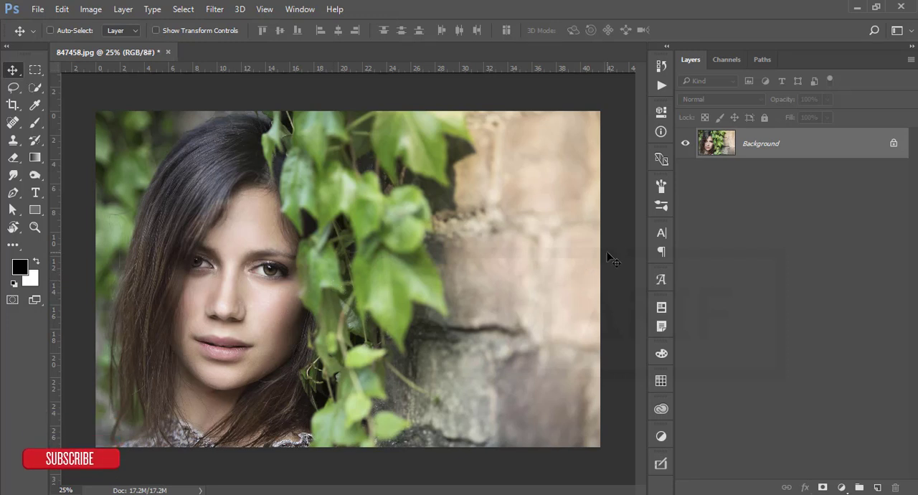
pyautogui.press('Ctrl+j')
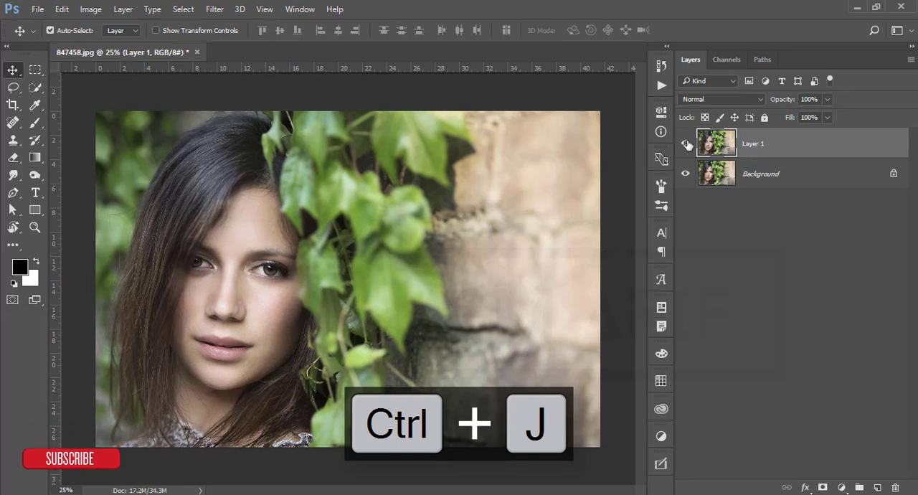
pyautogui.click(215, 9)
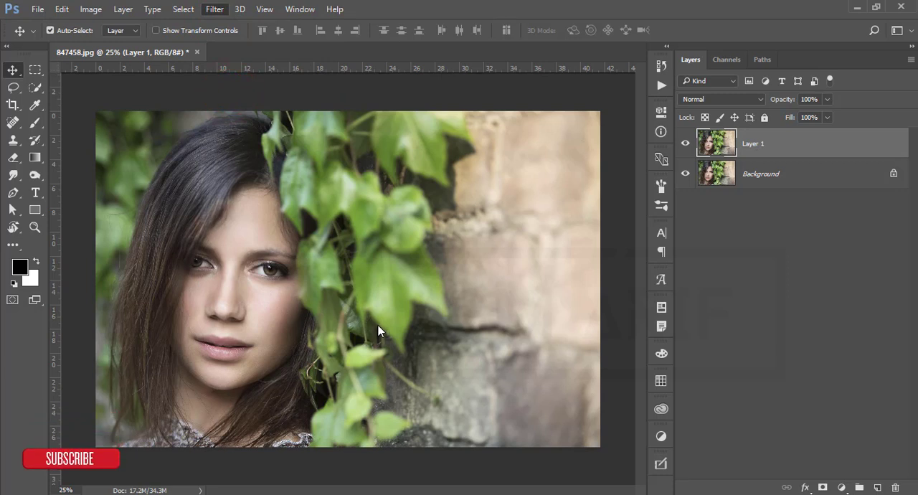
# - Run Camera Raw Filter on the duplicate and load the Modern Green .xmp preset
pyautogui.click(215, 9)
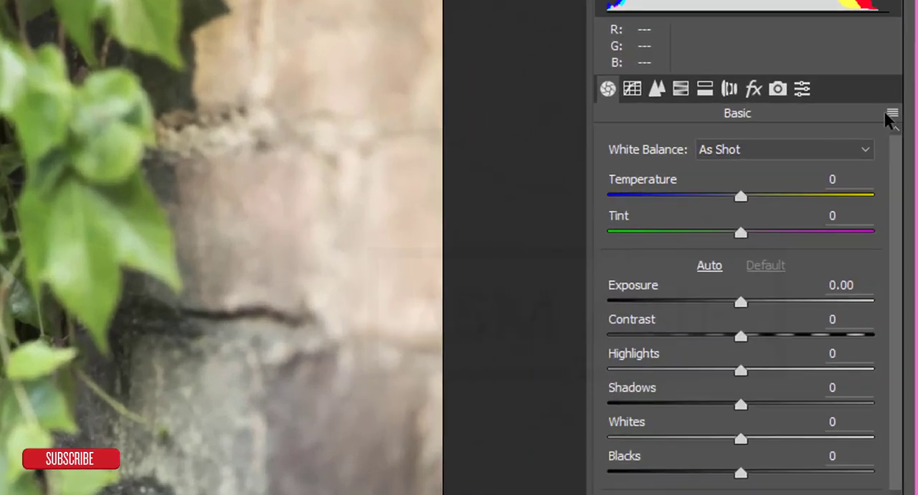
pyautogui.click(892, 111)
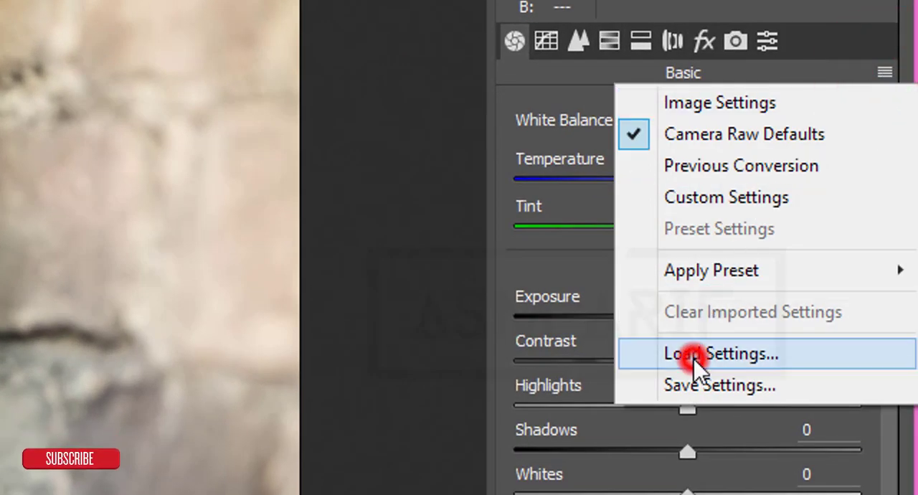
pyautogui.click(720, 352)
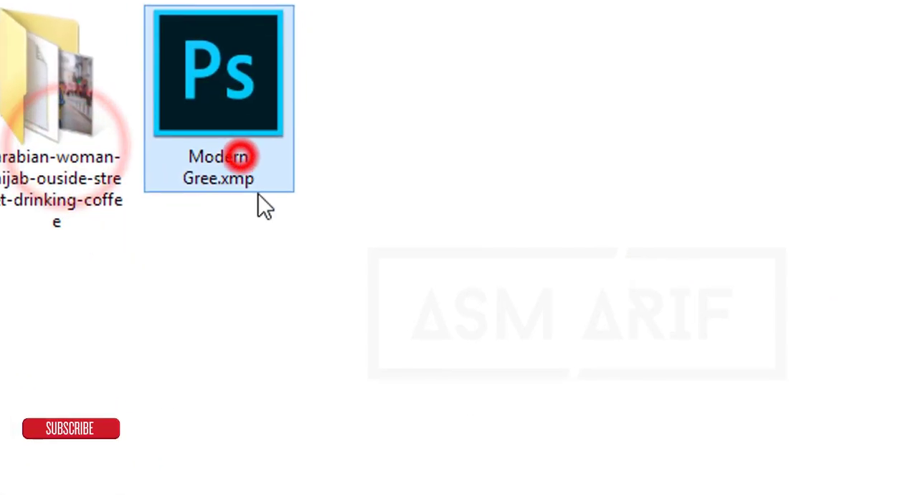
pyautogui.doubleClick(218, 72)
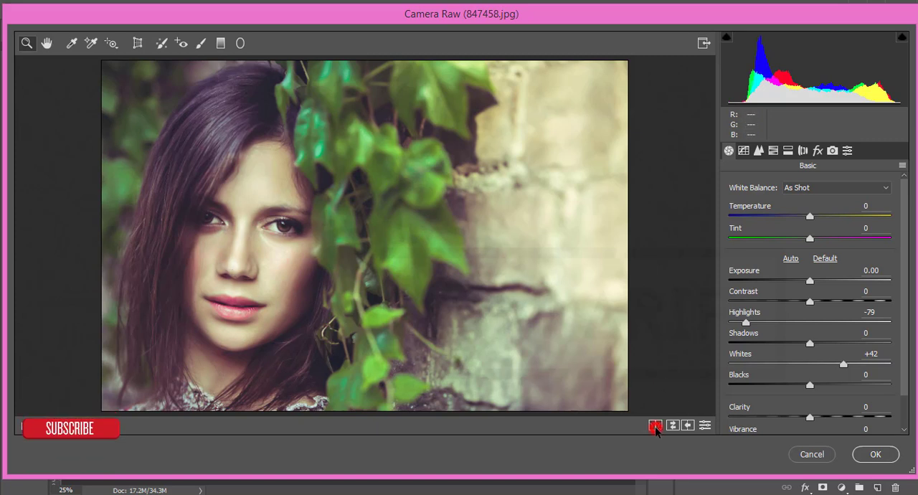
pyautogui.click(654, 424)
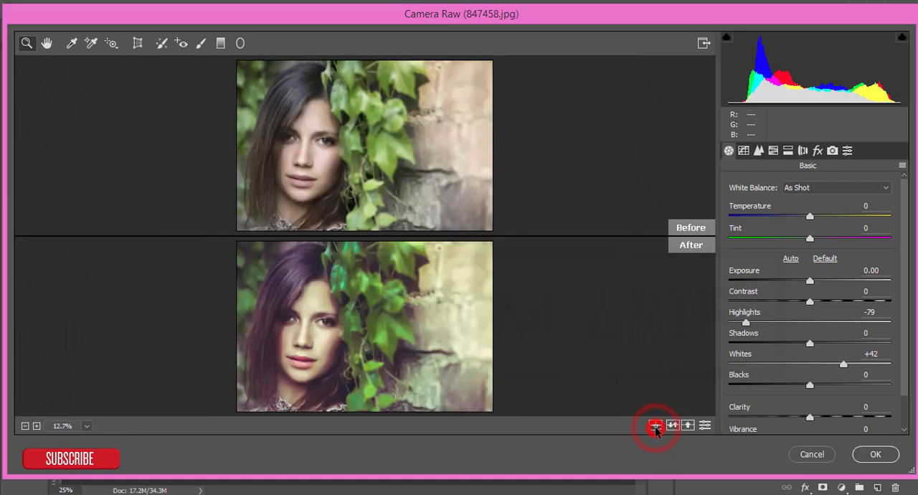
pyautogui.click(654, 424)
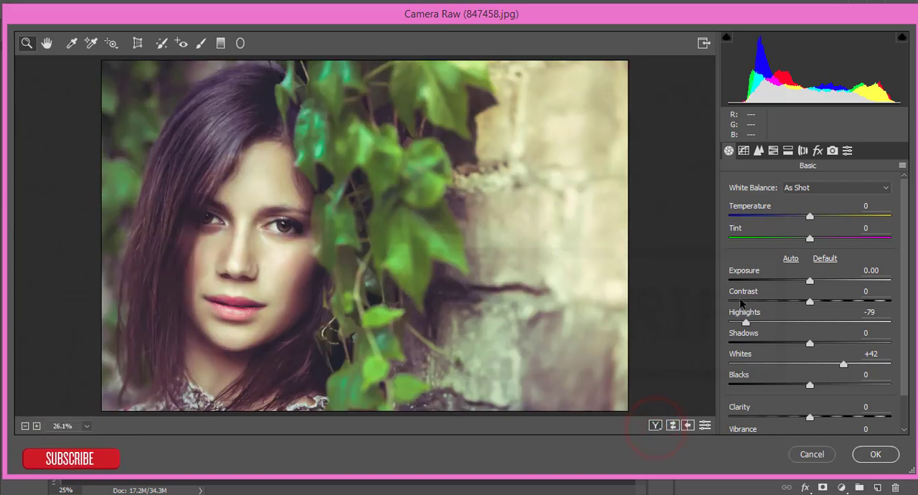
pyautogui.scroll(-3)
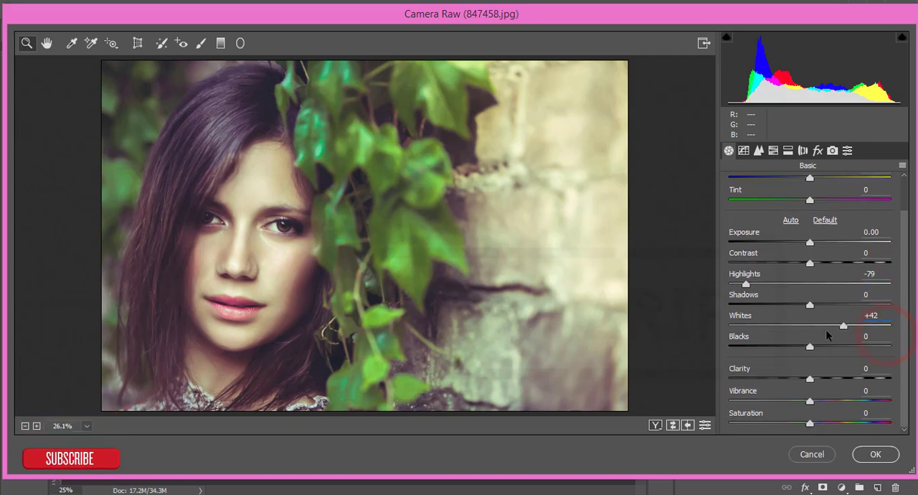
pyautogui.moveTo(872, 386)
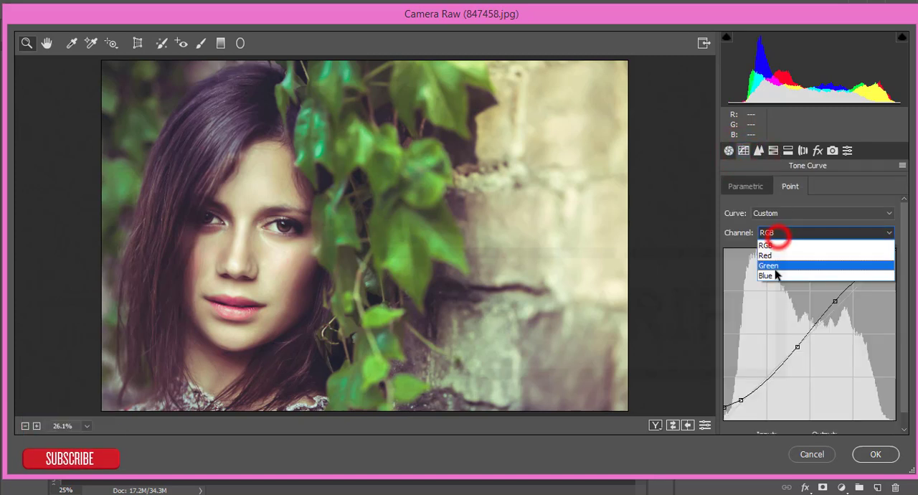
# - View the Blue, Green and Red point curves, ending on the RGB curve
pyautogui.click(766, 275)
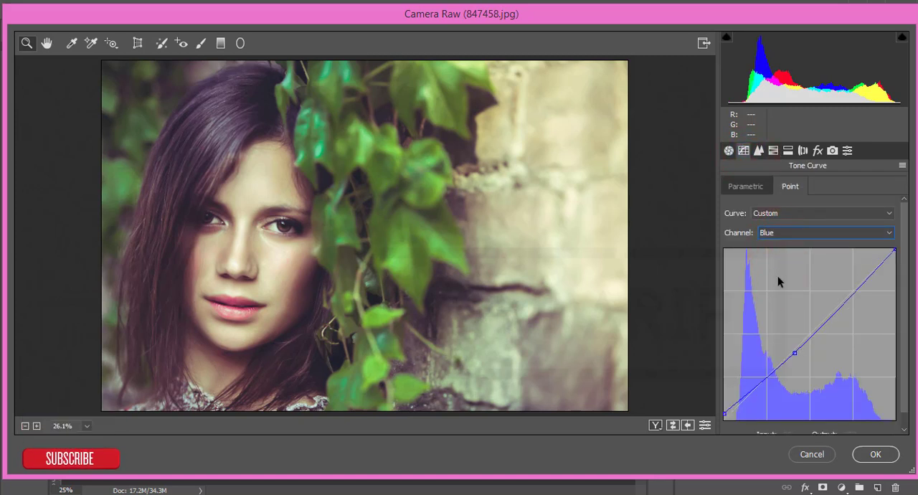
pyautogui.click(823, 233)
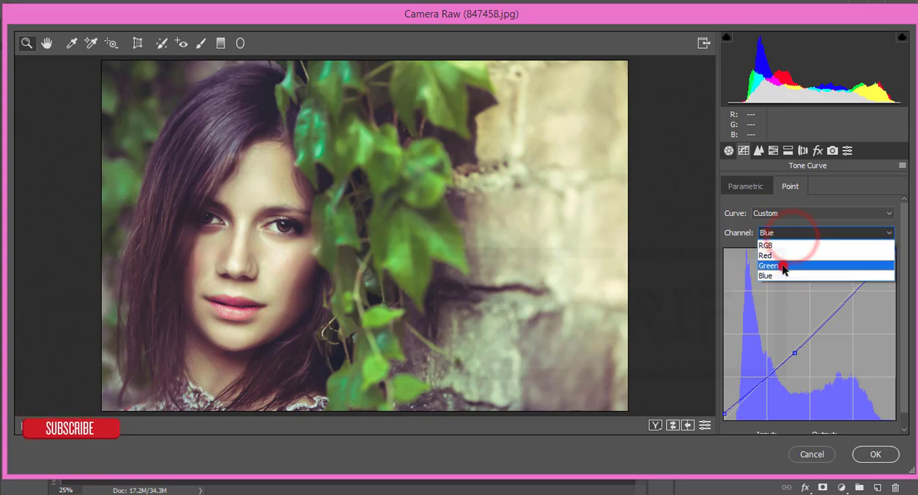
pyautogui.click(769, 265)
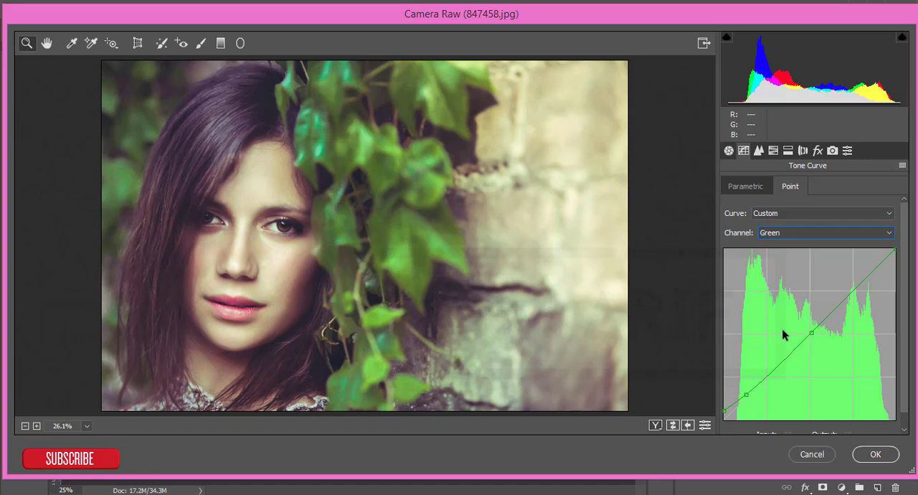
pyautogui.click(825, 233)
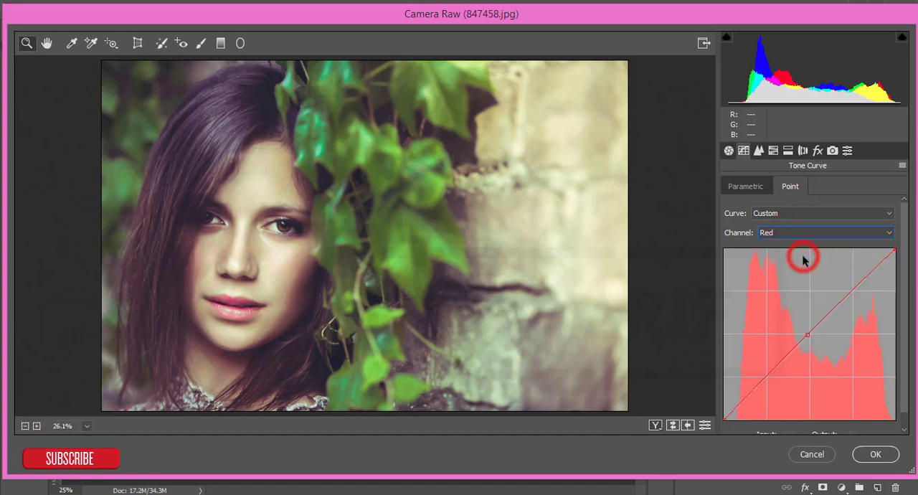
pyautogui.moveTo(766, 321)
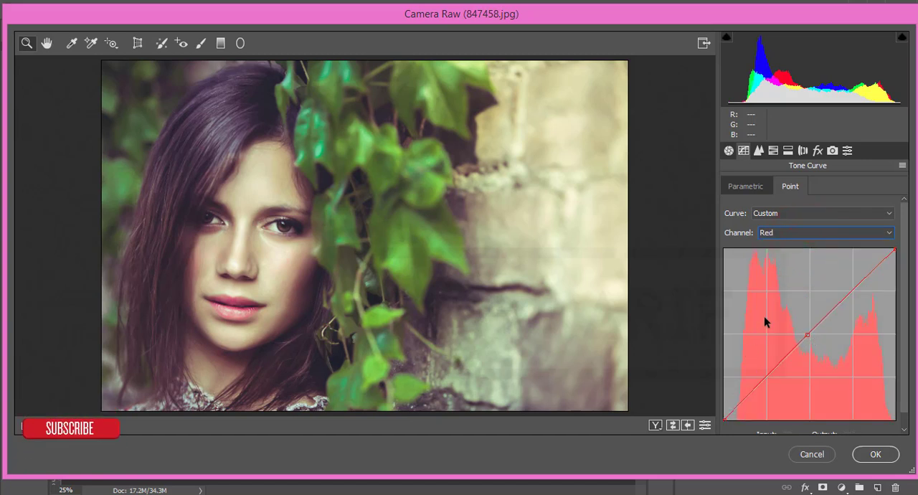
pyautogui.click(824, 232)
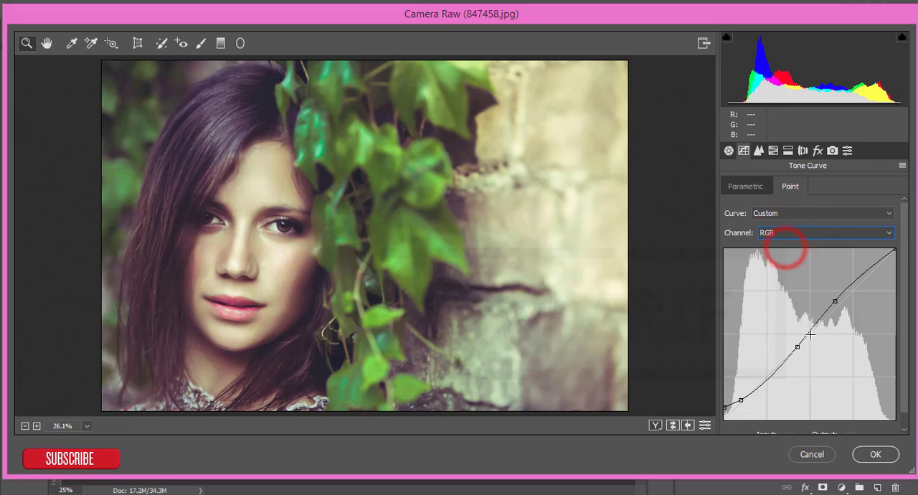
pyautogui.moveTo(763, 165)
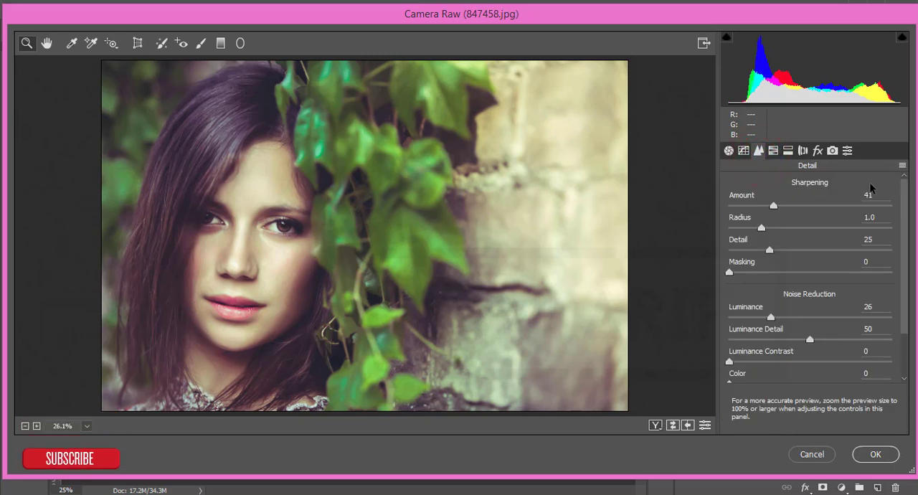
# - Switch Camera Raw to the HSL/Grayscale panel showing greens luminance -65
pyautogui.doubleClick(869, 195)
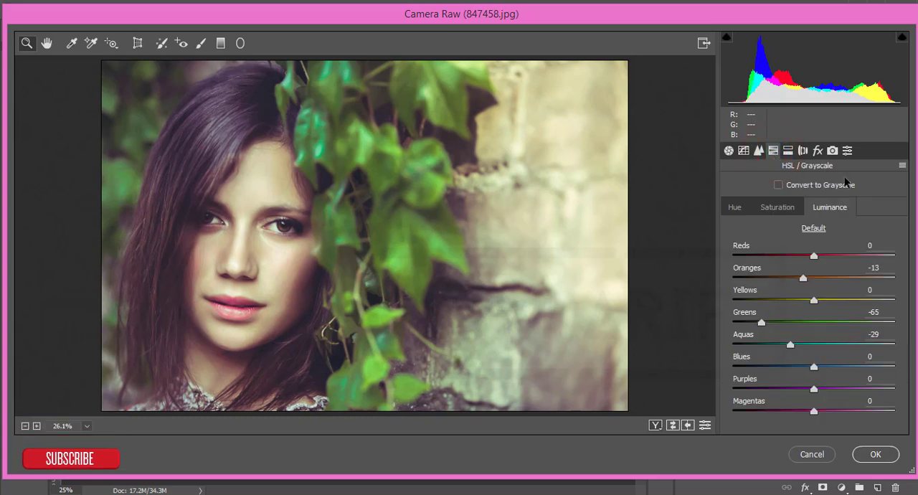
# - Inspect the Hue, Saturation (Yellows) and Luminance values, then move to Split Toning
pyautogui.click(734, 207)
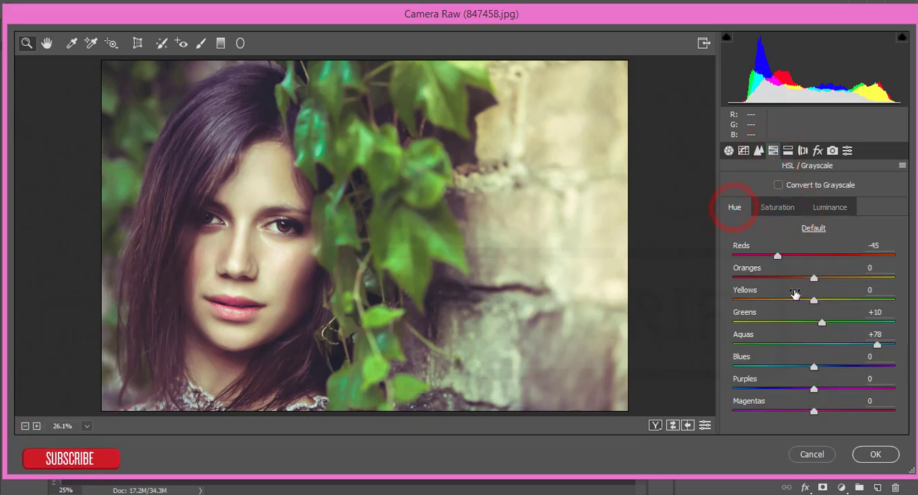
pyautogui.click(829, 206)
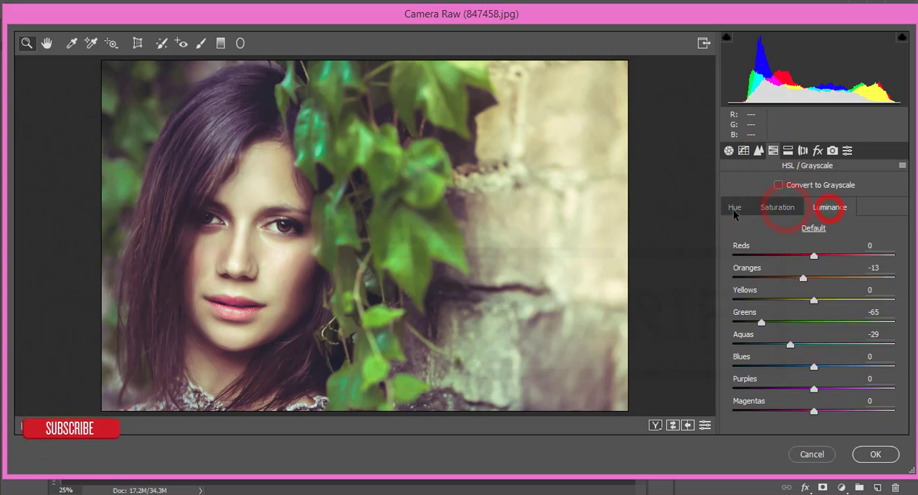
pyautogui.click(734, 207)
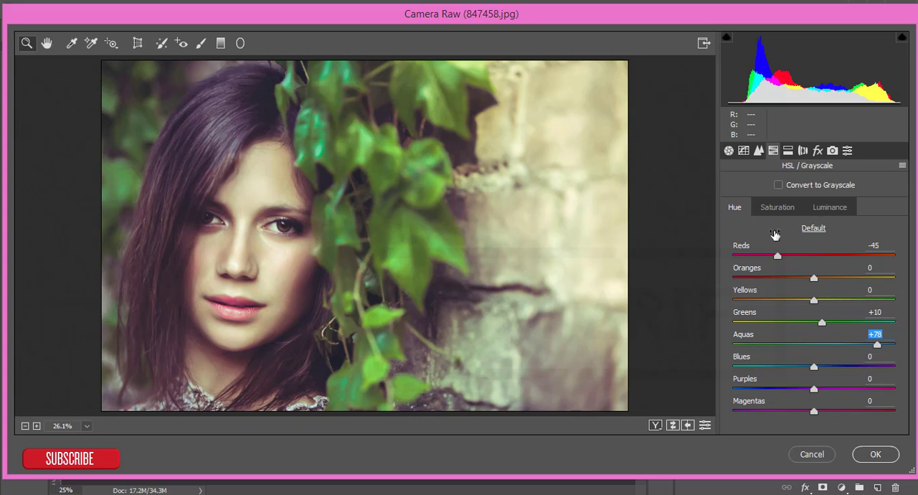
pyautogui.moveTo(869, 402)
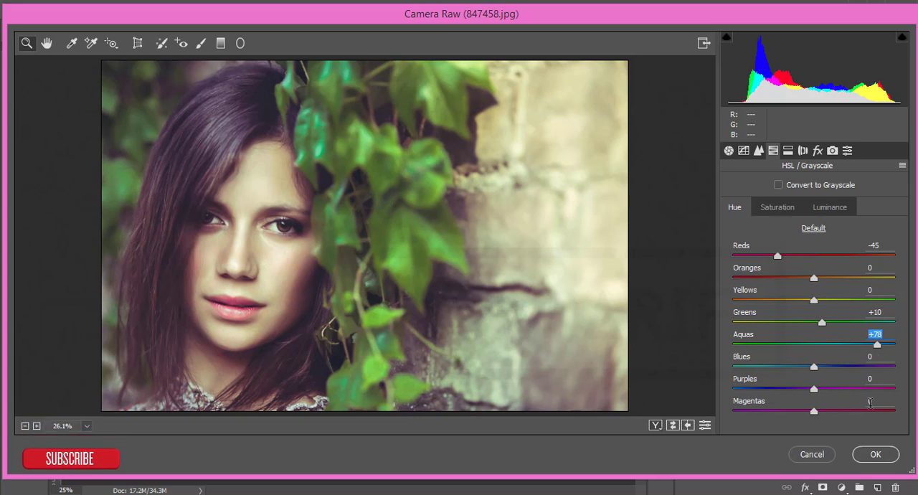
pyautogui.click(778, 207)
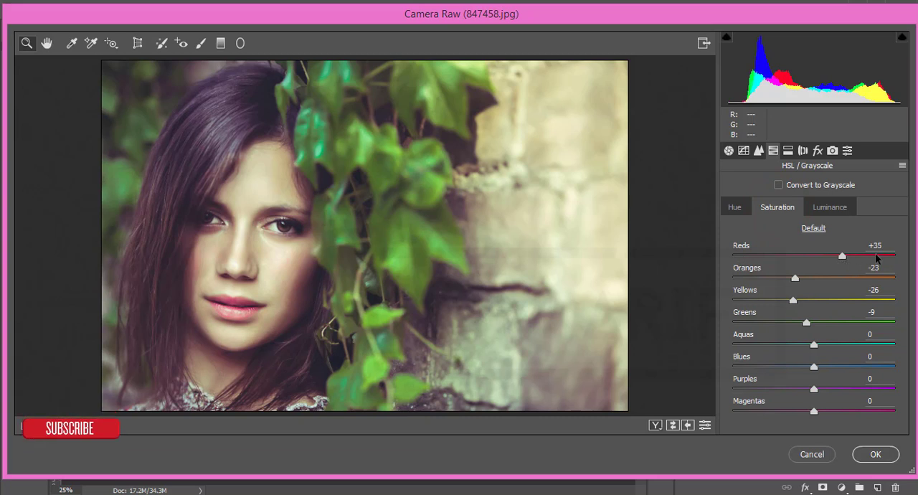
pyautogui.doubleClick(875, 267)
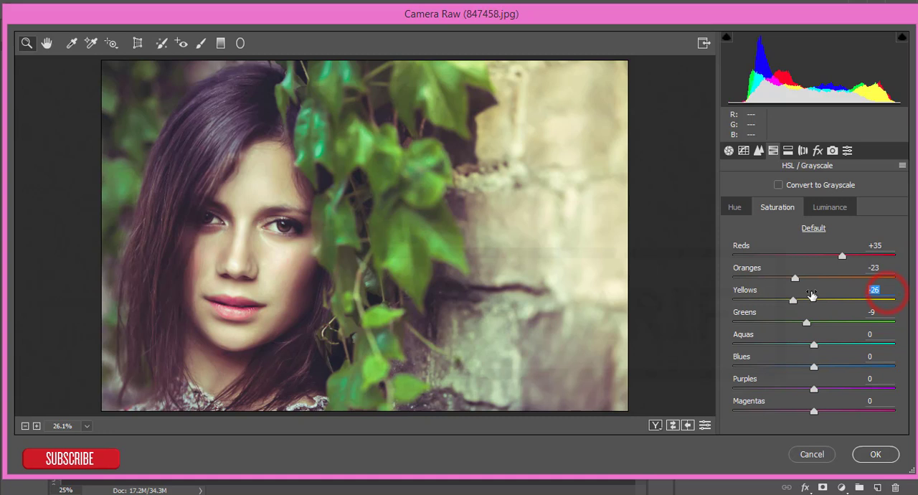
pyautogui.moveTo(450, 221)
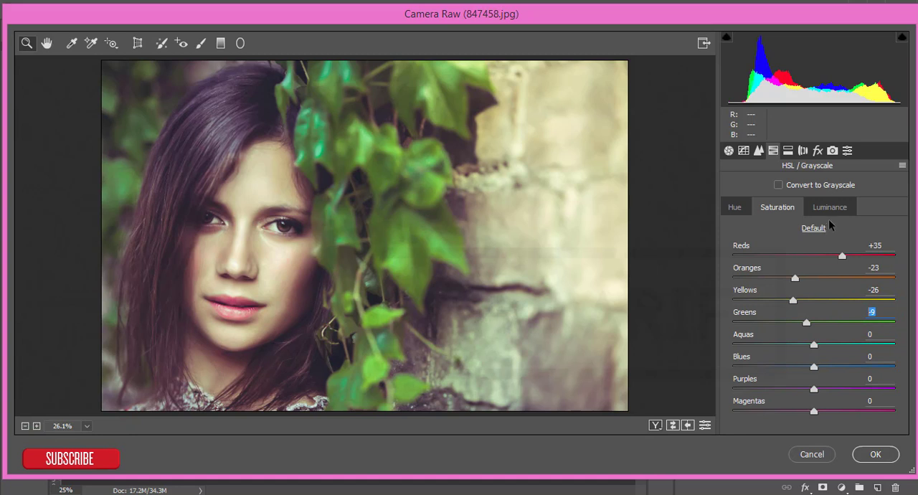
pyautogui.click(829, 206)
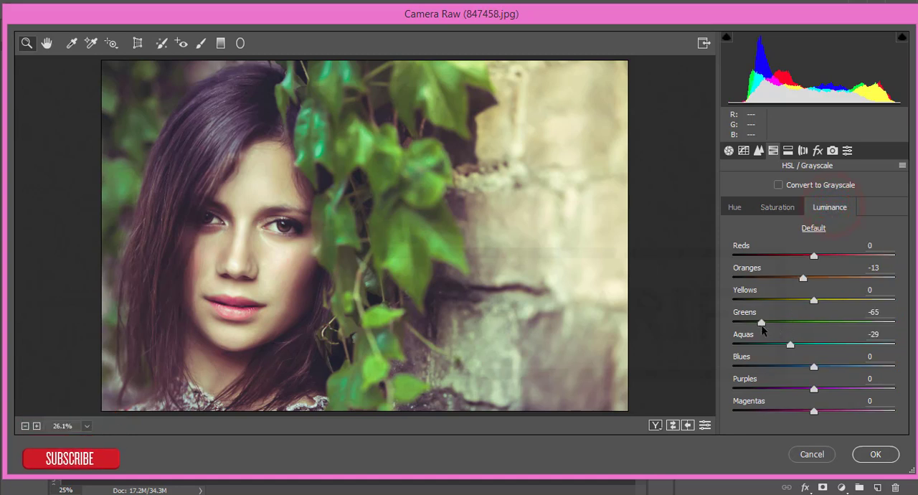
pyautogui.moveTo(782, 221)
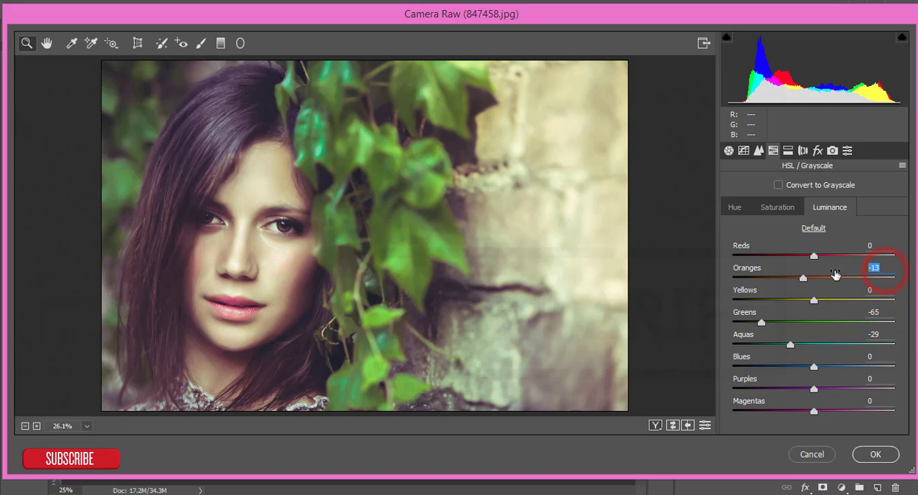
pyautogui.moveTo(348, 357)
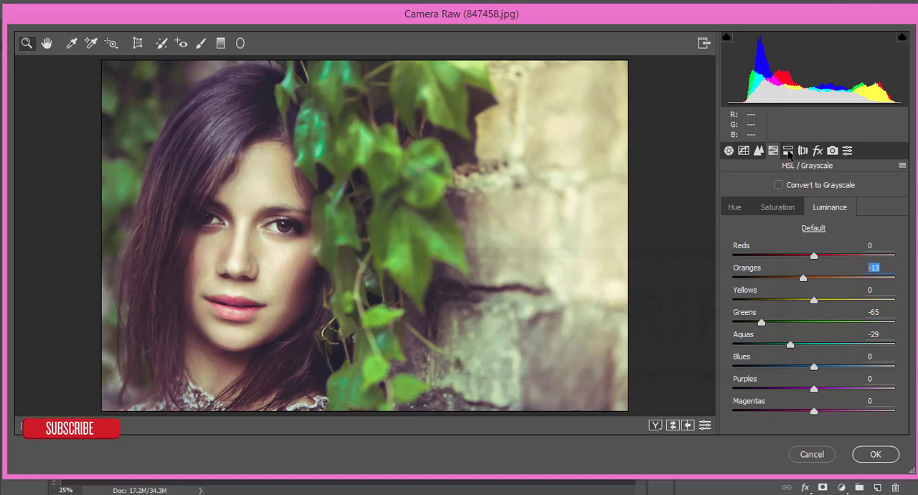
pyautogui.click(787, 151)
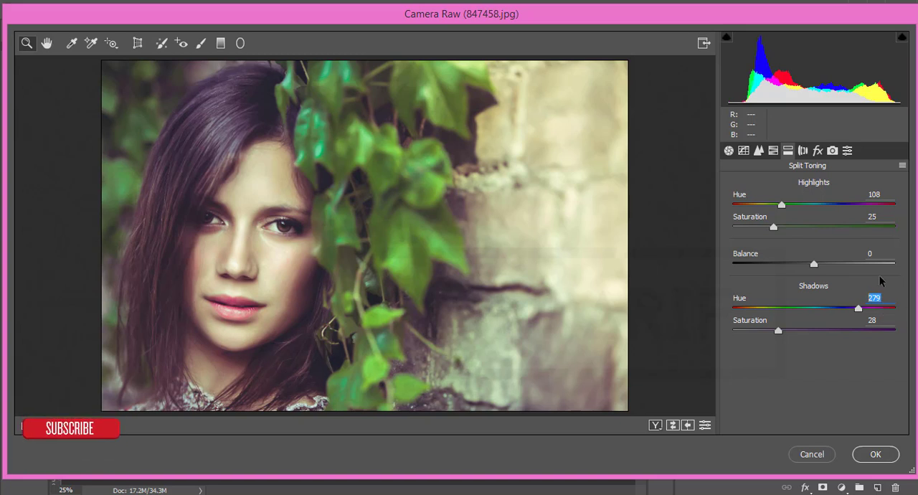
# - Check the Effects and Camera Calibration panels, then apply Camera Raw to Layer 1
pyautogui.click(817, 150)
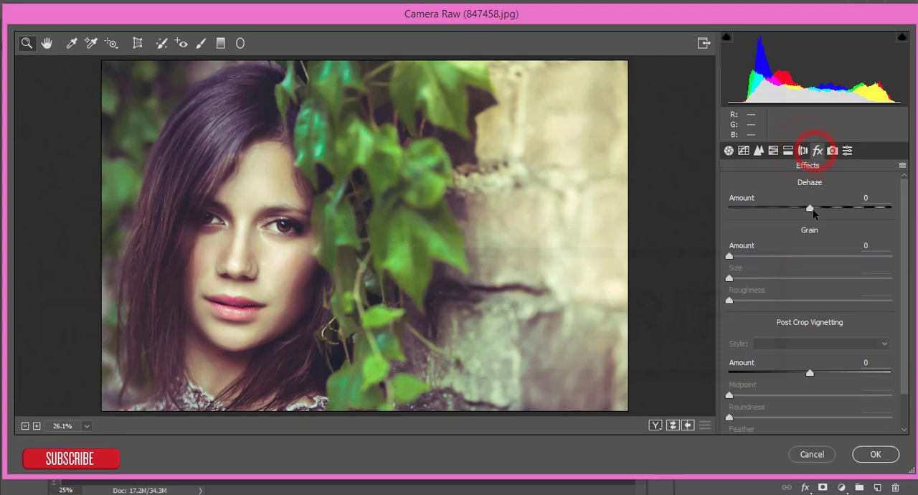
pyautogui.click(846, 150)
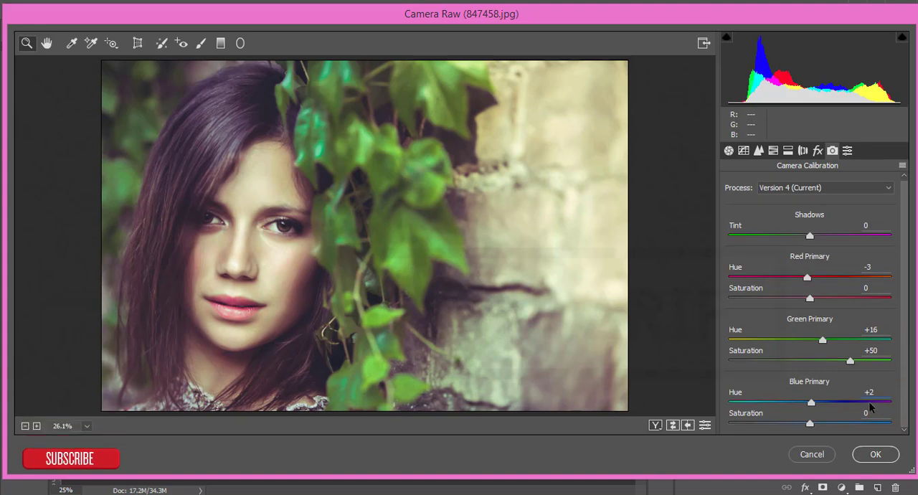
pyautogui.click(875, 453)
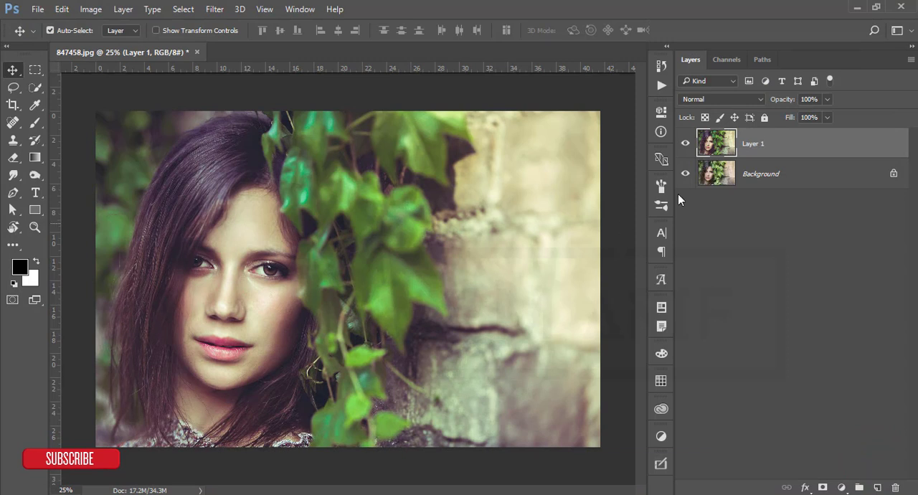
pyautogui.click(687, 144)
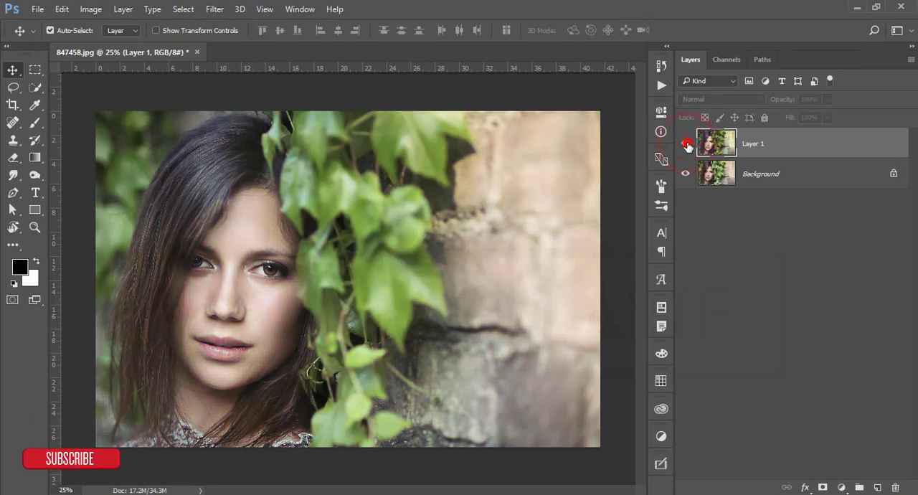
pyautogui.click(685, 143)
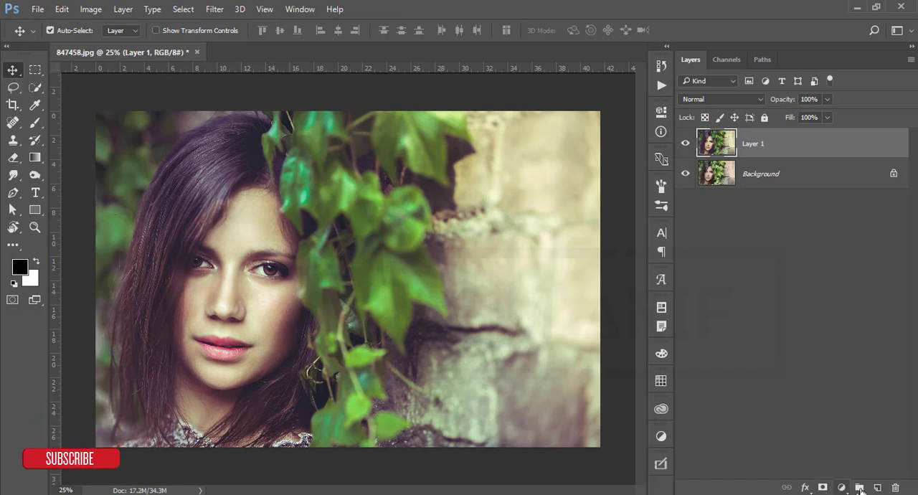
# - Create Layer 2, draw a darkening gradient on it and free-transform it
pyautogui.click(859, 488)
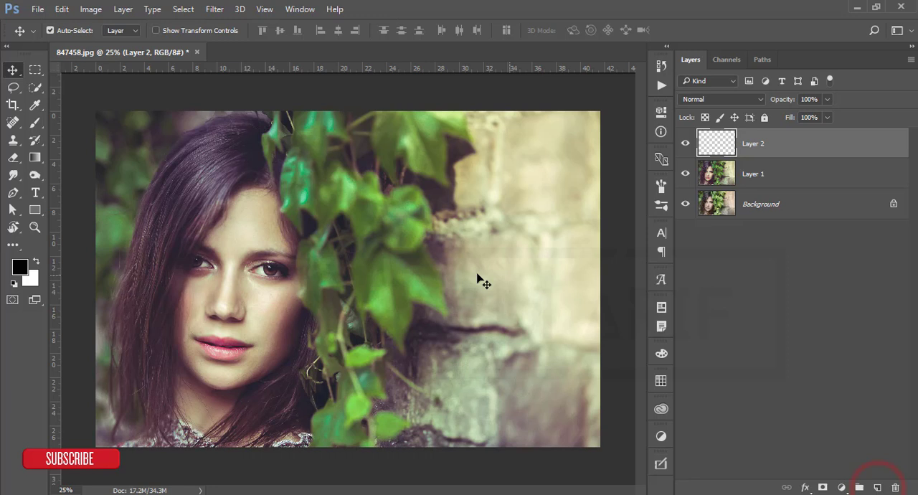
pyautogui.moveTo(37, 136)
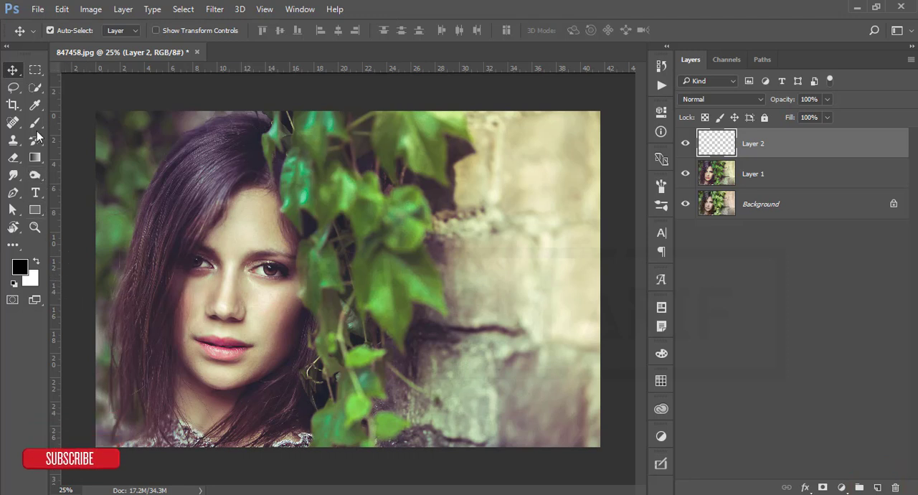
pyautogui.click(35, 158)
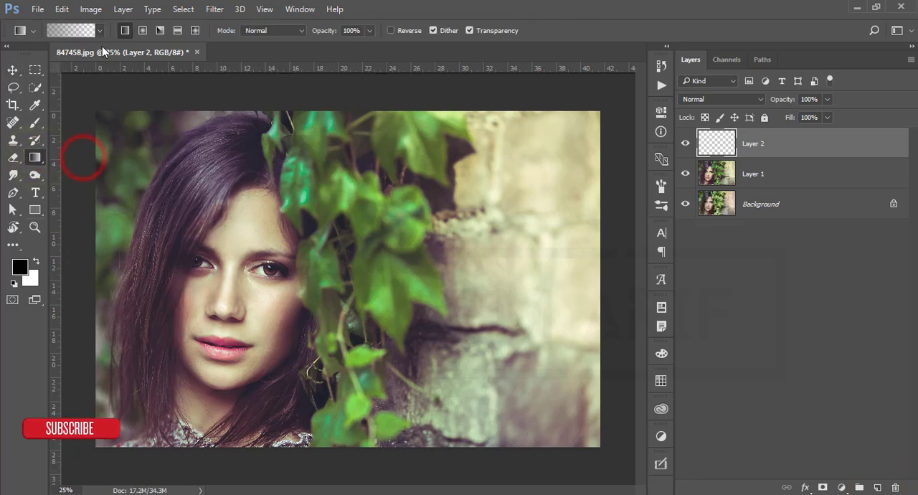
pyautogui.click(99, 30)
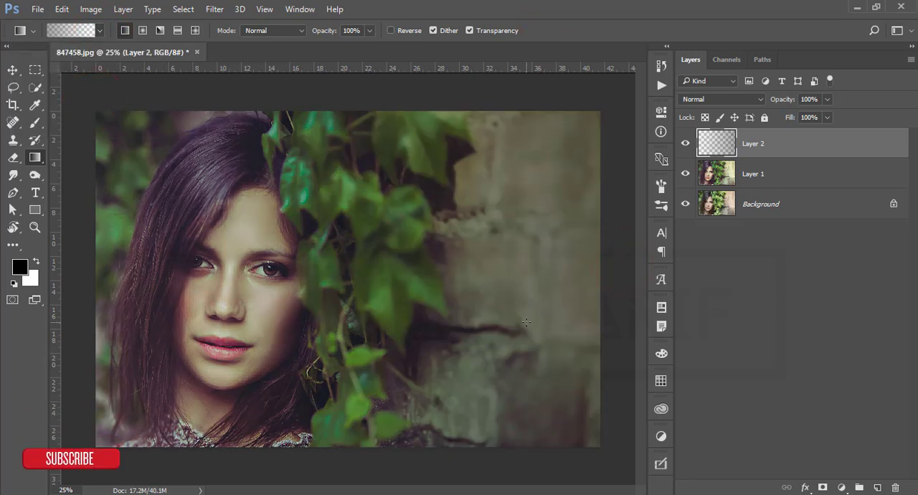
pyautogui.press('ctrl+t')
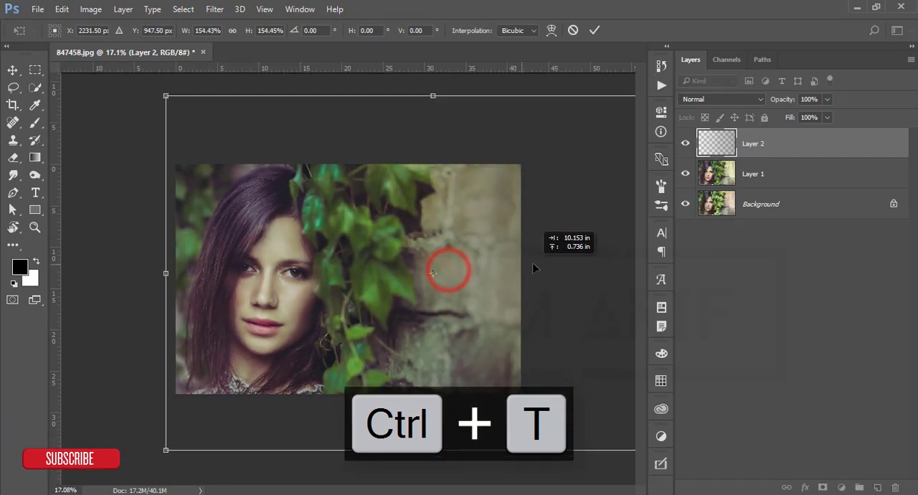
pyautogui.click(594, 30)
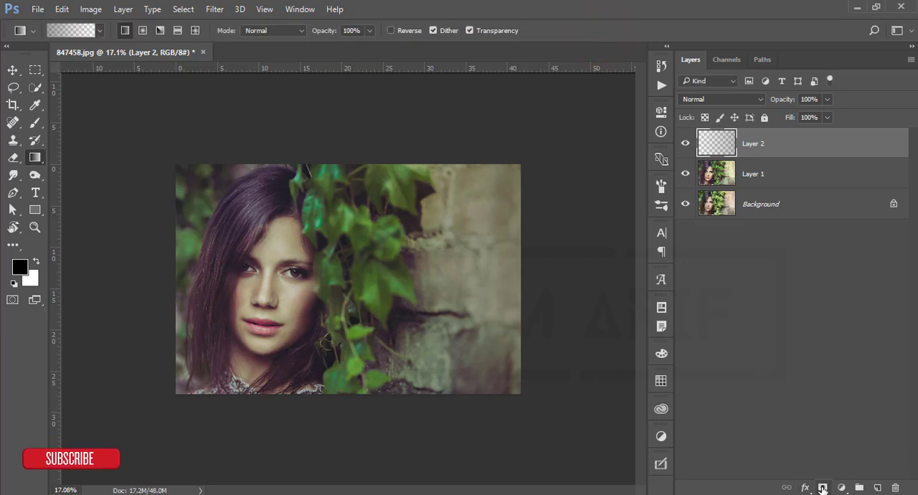
# - Mask Layer 2 with a black-to-white gradient restoring the face's colour
pyautogui.click(823, 488)
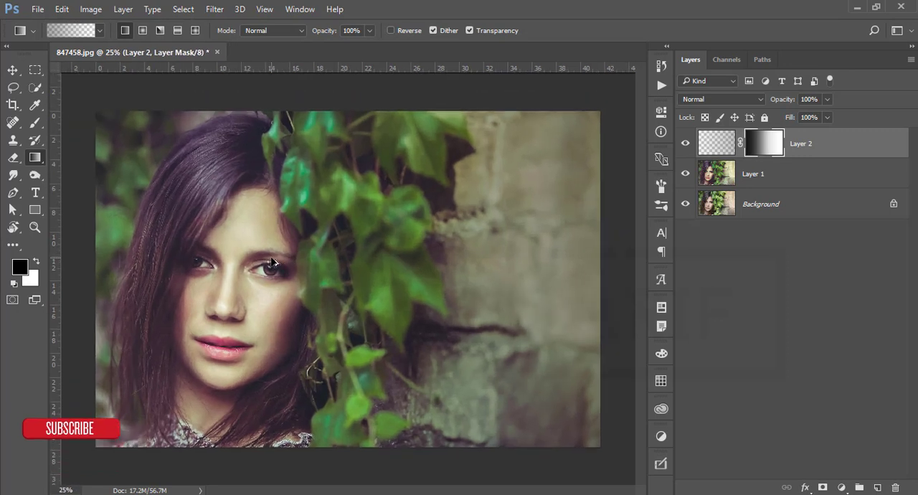
pyautogui.moveTo(493, 195)
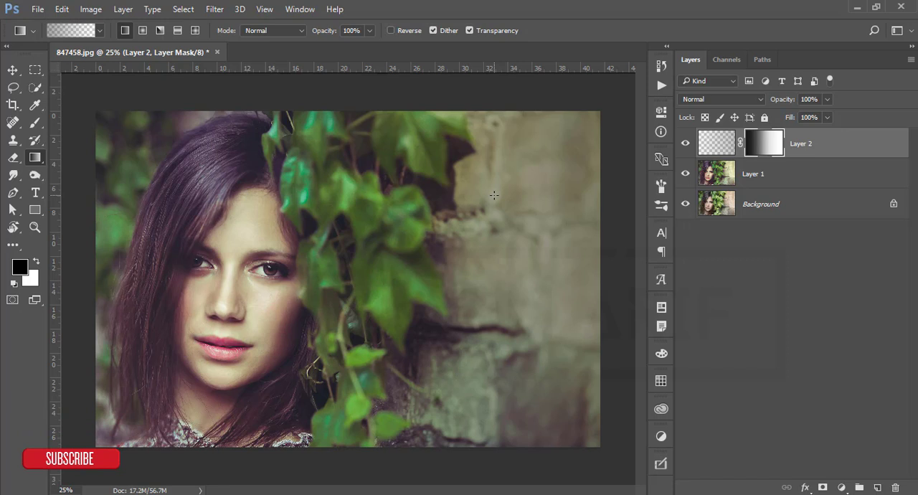
pyautogui.click(13, 70)
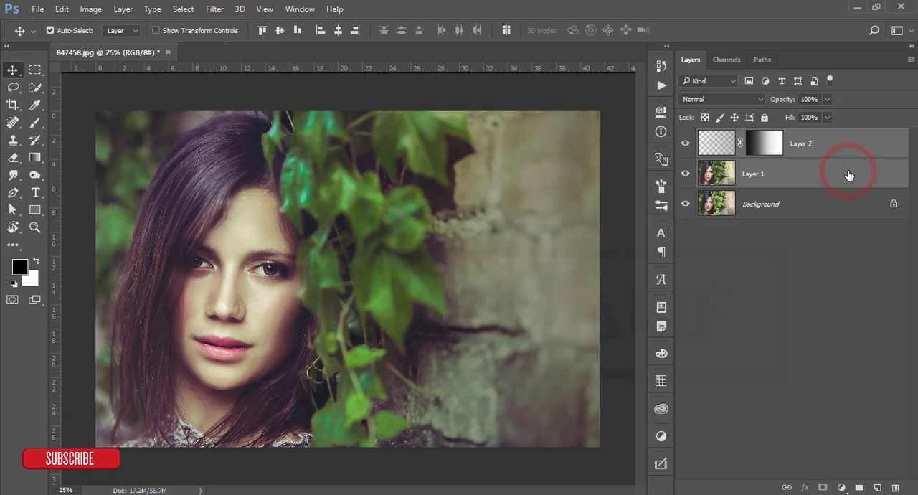
# - Group the layers, stamp a merged Layer 3 and launch Color Efex Pro 4 on it
pyautogui.press('ctrl+g')
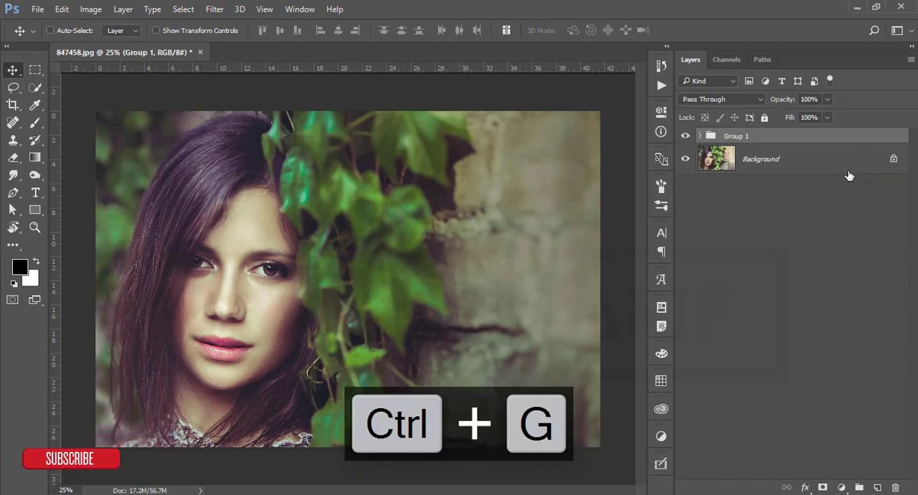
pyautogui.press('ctrl+shift+alt+e')
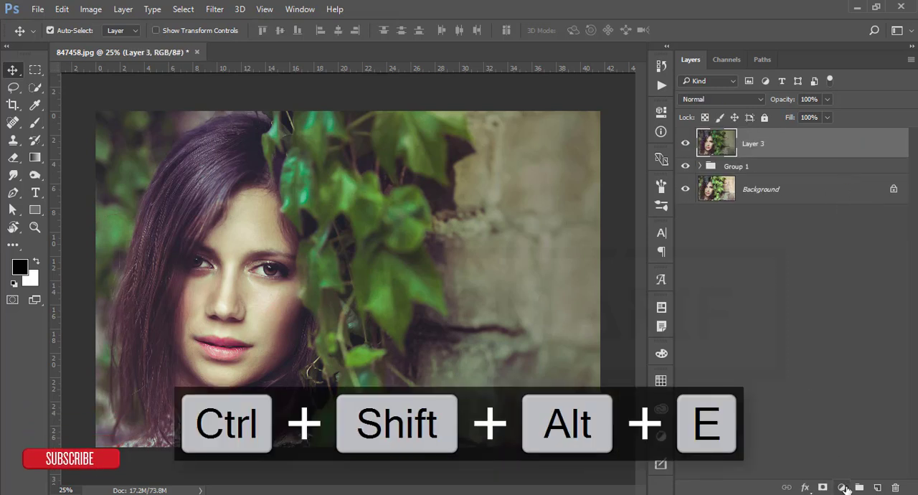
pyautogui.click(216, 9)
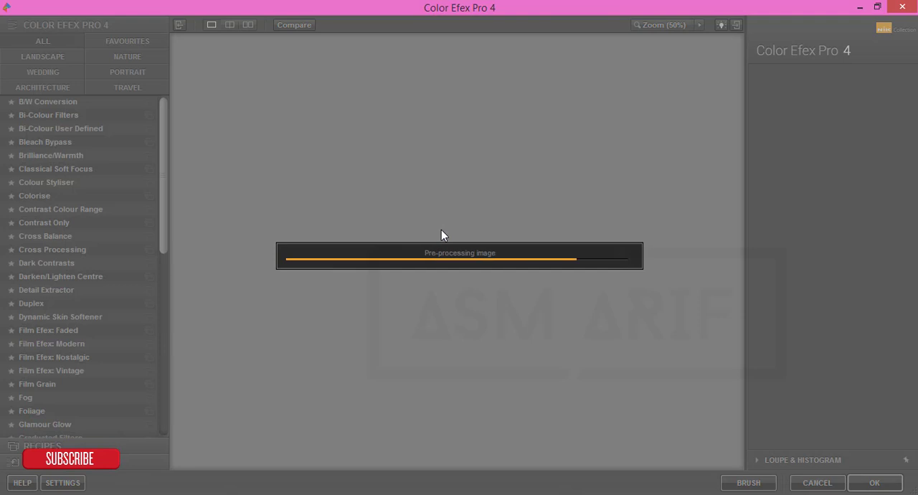
# - Choose Cross Processing, settle on a method after previewing alternatives, and apply it back to Photoshop
pyautogui.click(52, 248)
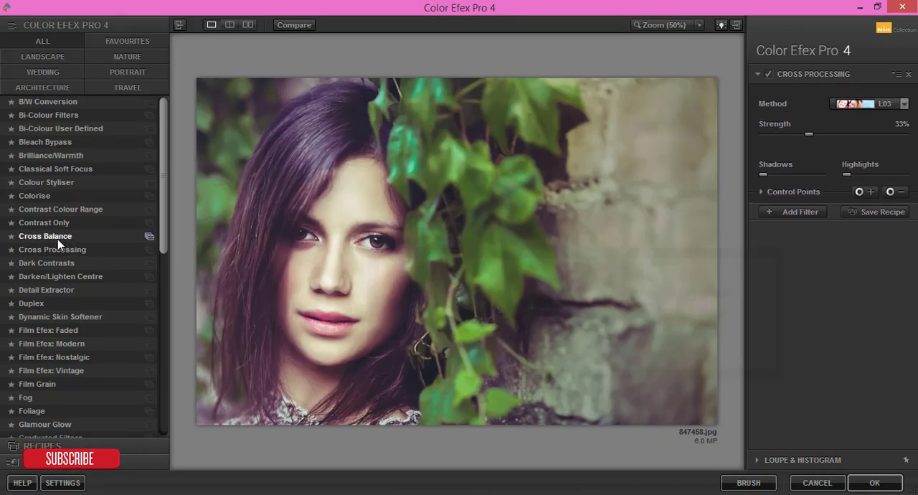
pyautogui.click(51, 248)
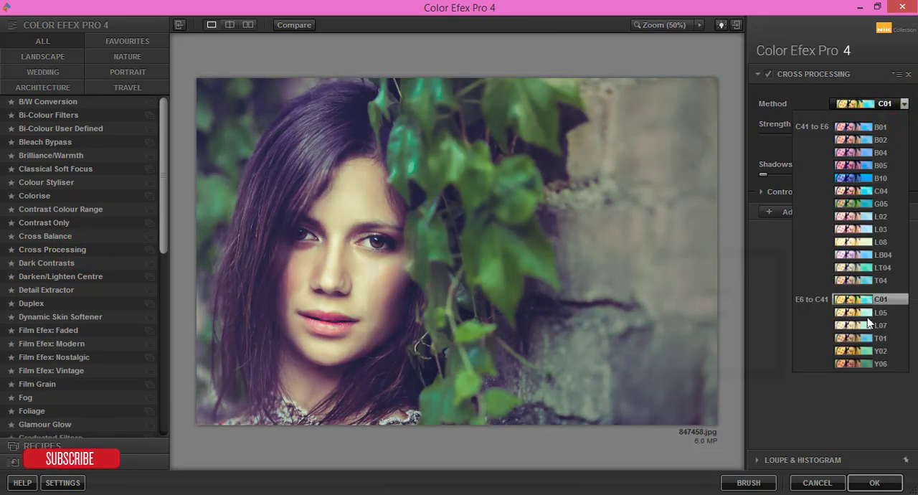
pyautogui.click(860, 241)
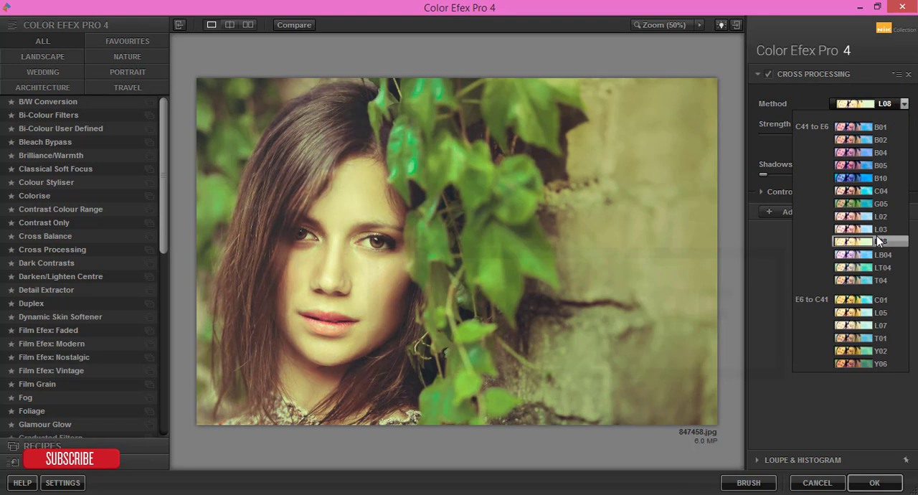
pyautogui.click(880, 230)
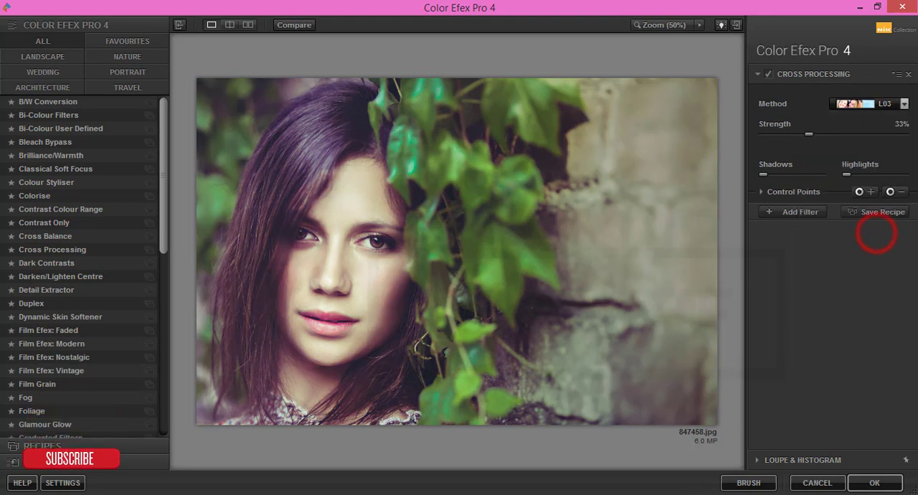
pyautogui.click(875, 482)
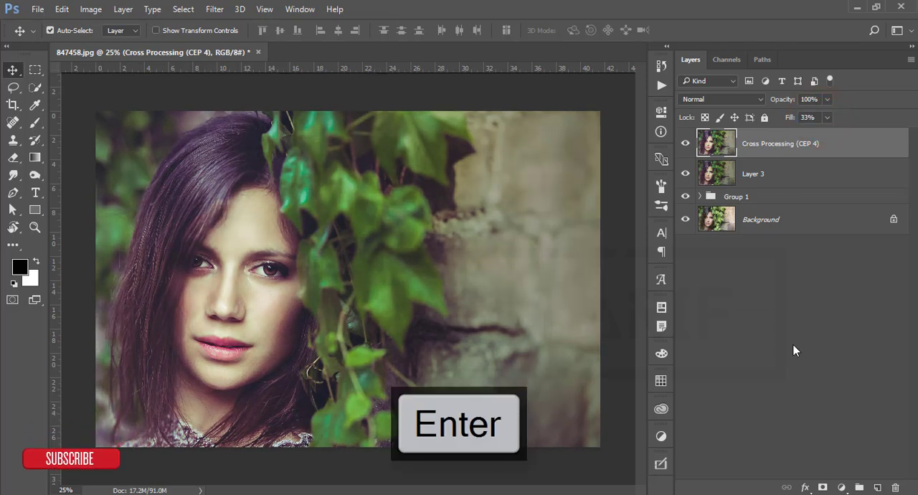
# - Add a Levels adjustment layer with black input 8 and white input 231
pyautogui.click(840, 488)
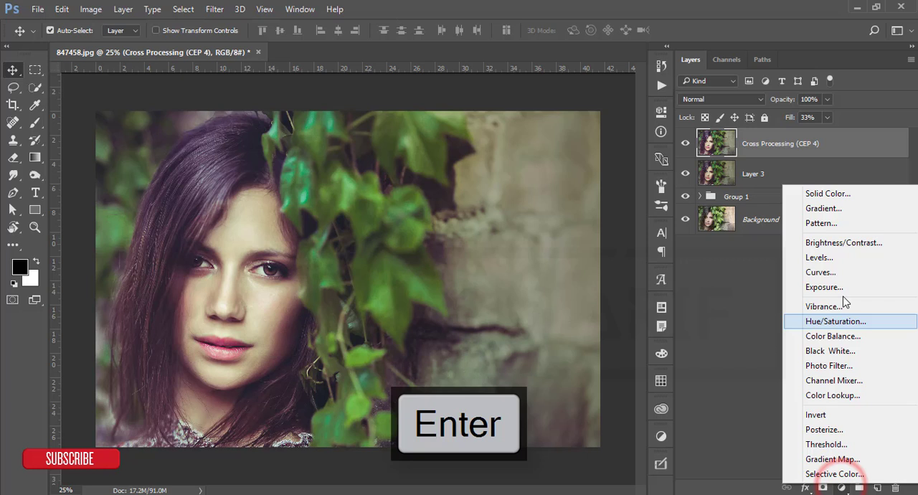
pyautogui.click(818, 257)
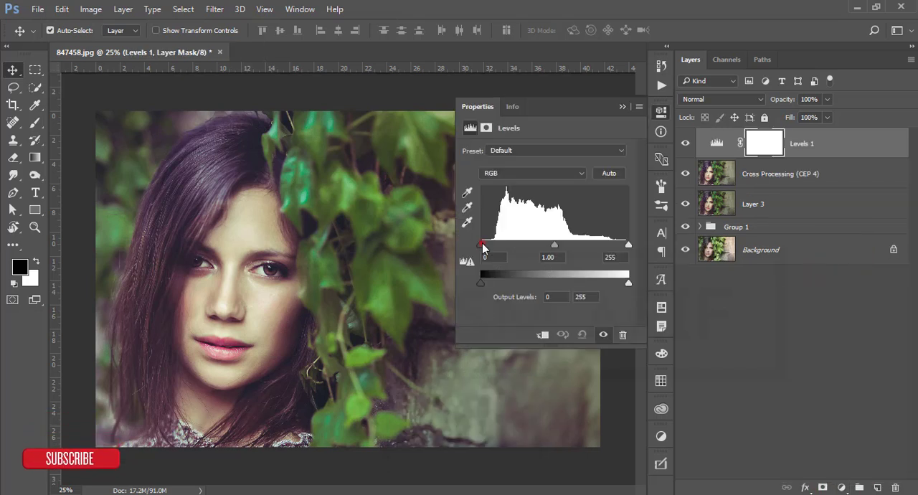
pyautogui.moveTo(628, 244); pyautogui.dragTo(626, 244)
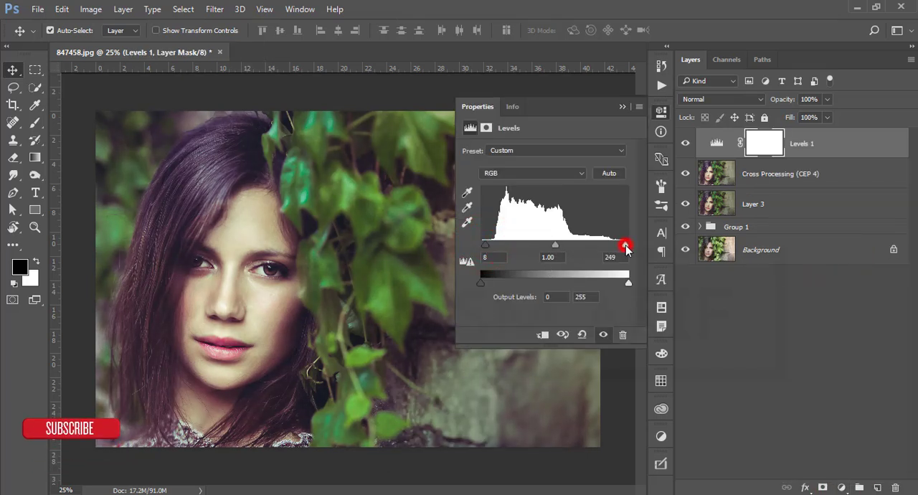
pyautogui.moveTo(625, 244); pyautogui.dragTo(614, 244)
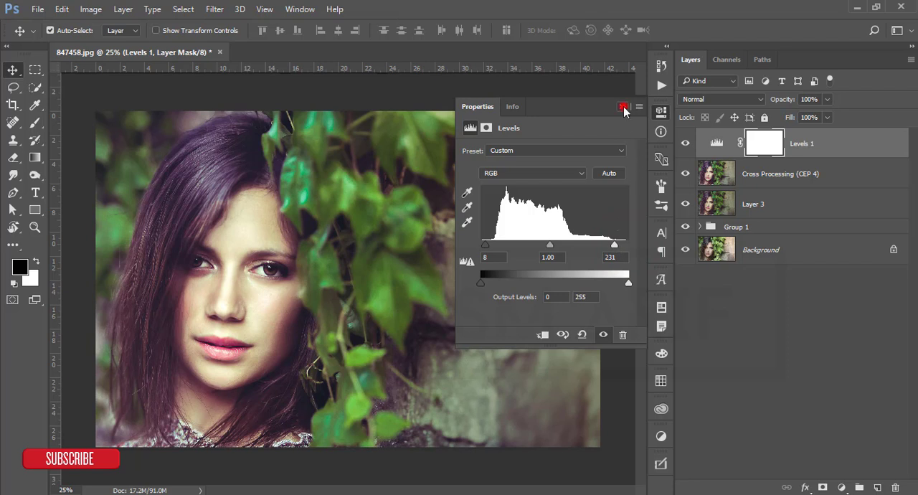
pyautogui.click(622, 106)
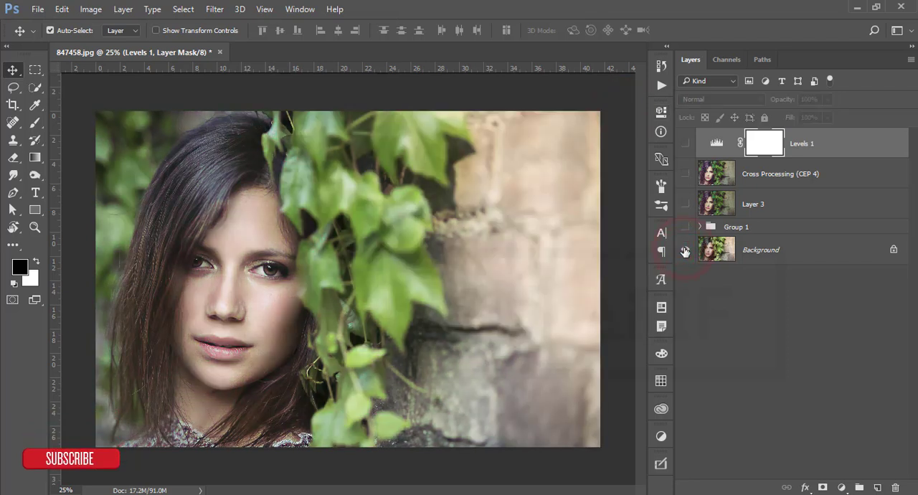
# - View the Background original alone, restore all layers, and toggle Levels 1 to check its effect
pyautogui.click(686, 249)
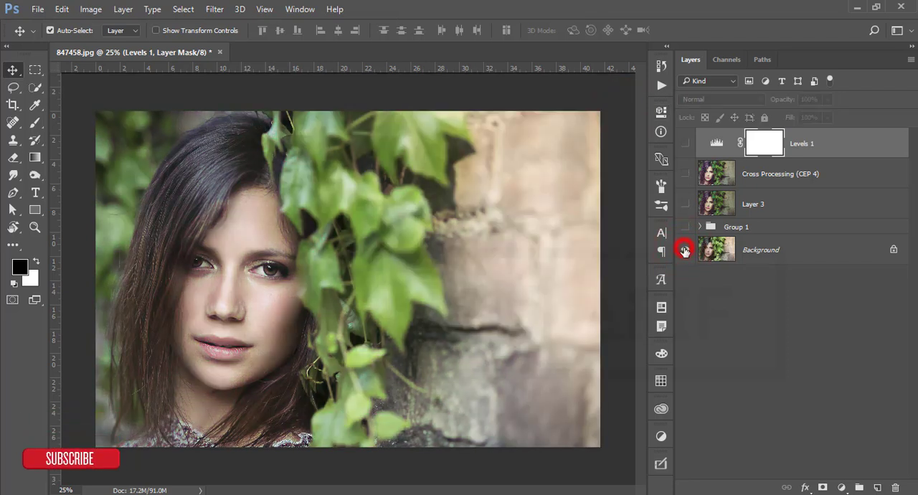
pyautogui.click(685, 248)
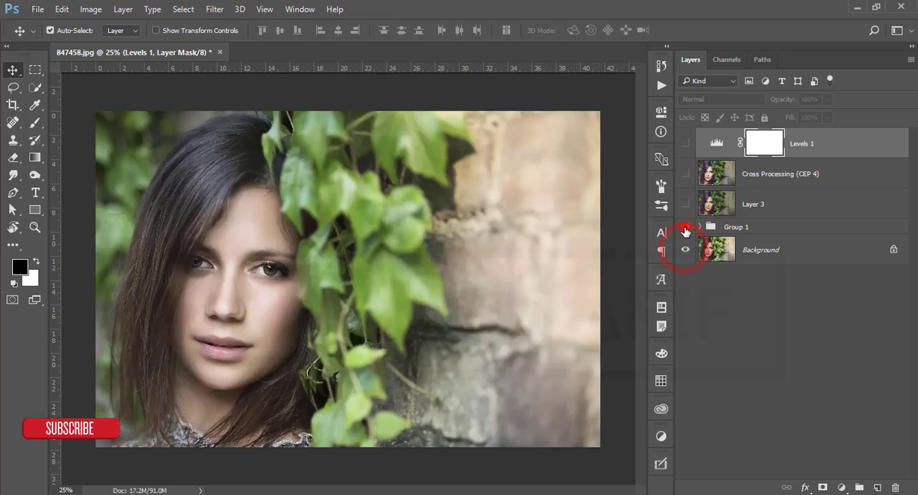
pyautogui.click(686, 144)
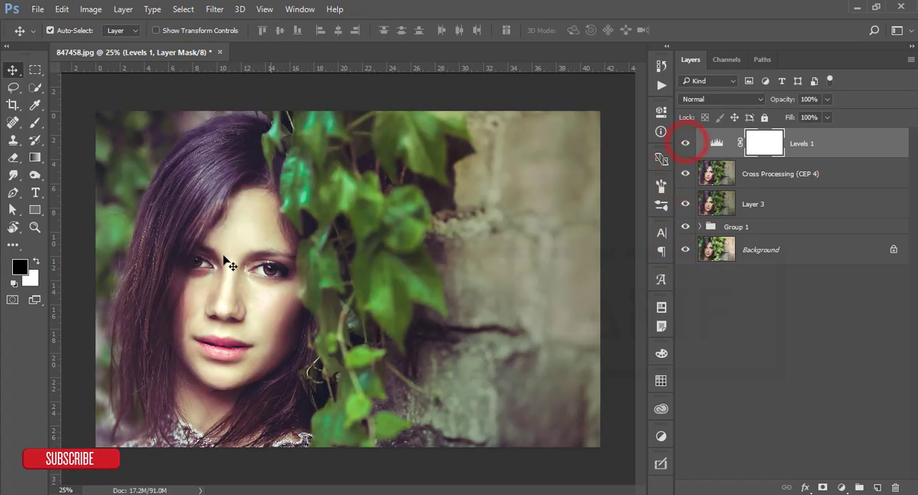
pyautogui.click(686, 144)
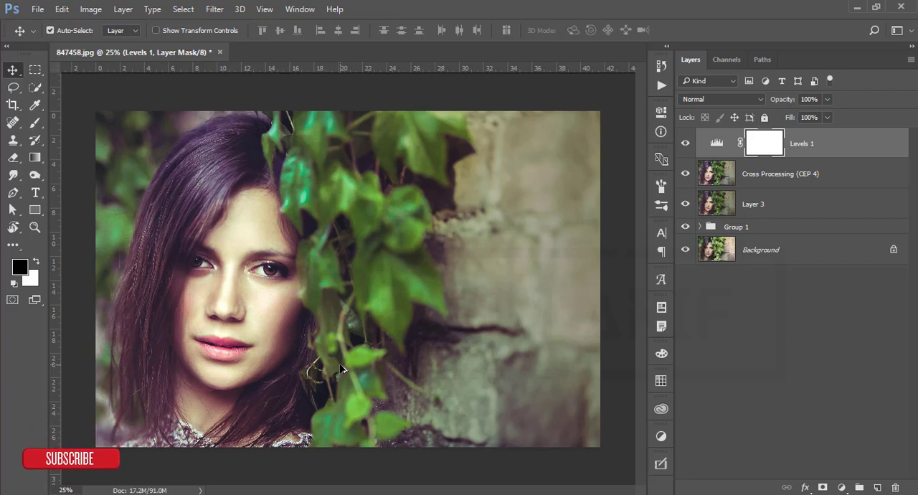
pyautogui.moveTo(562, 365)
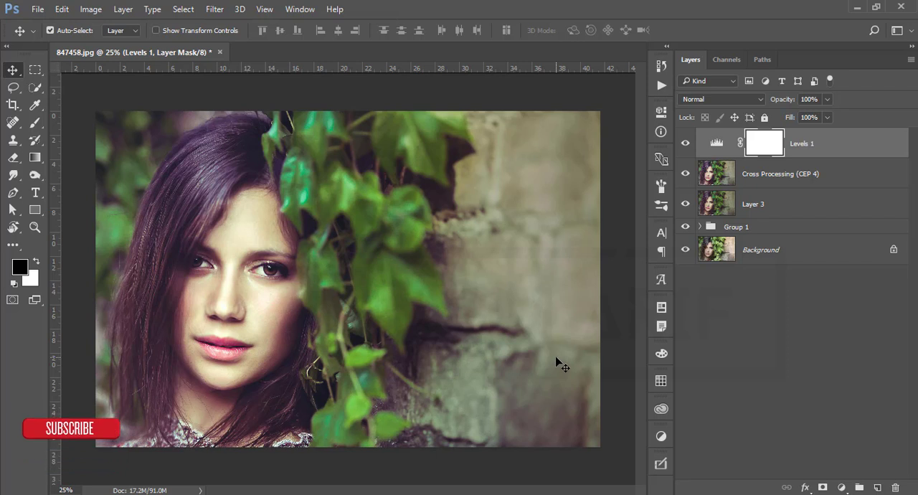